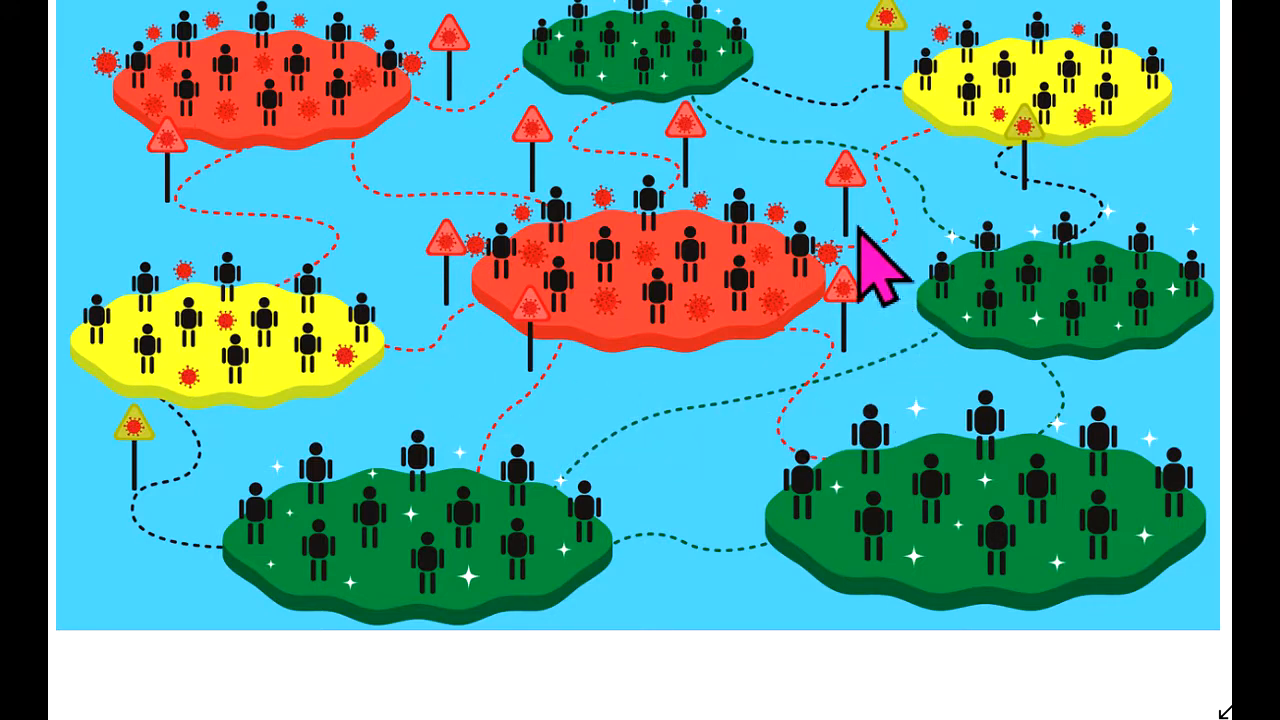
pyautogui.moveTo(664, 240)
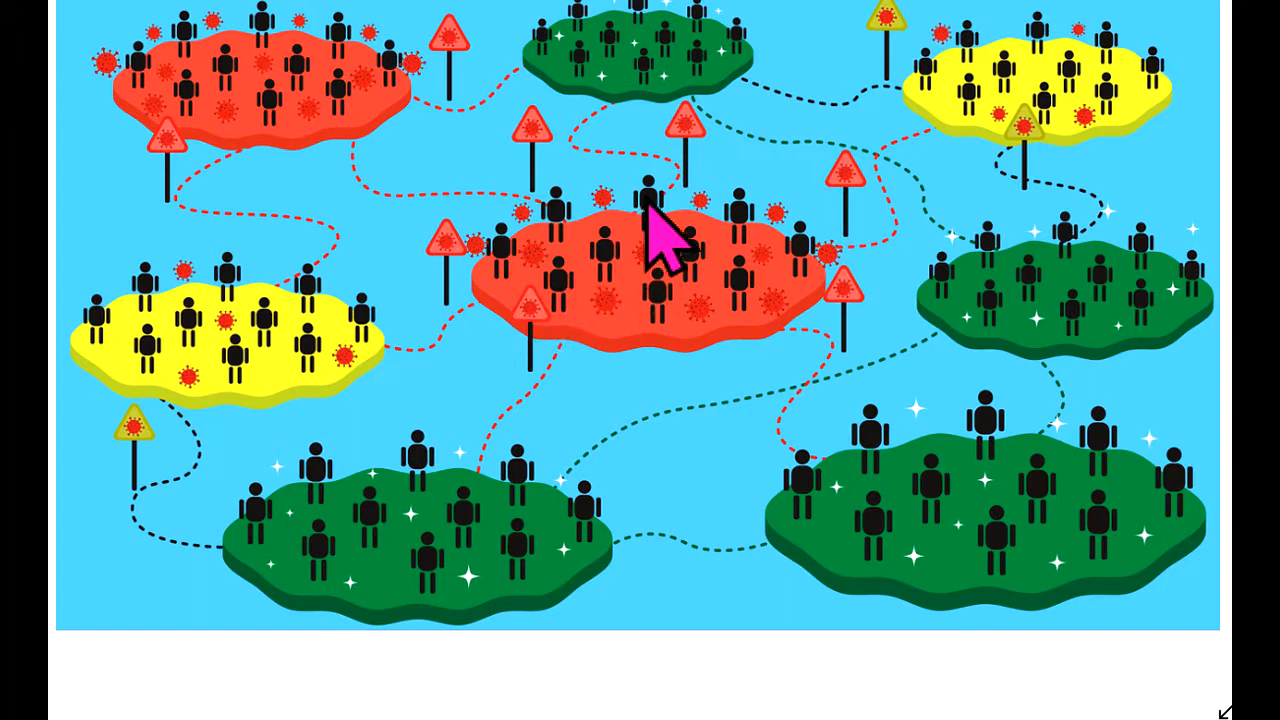
pyautogui.moveTo(690, 290)
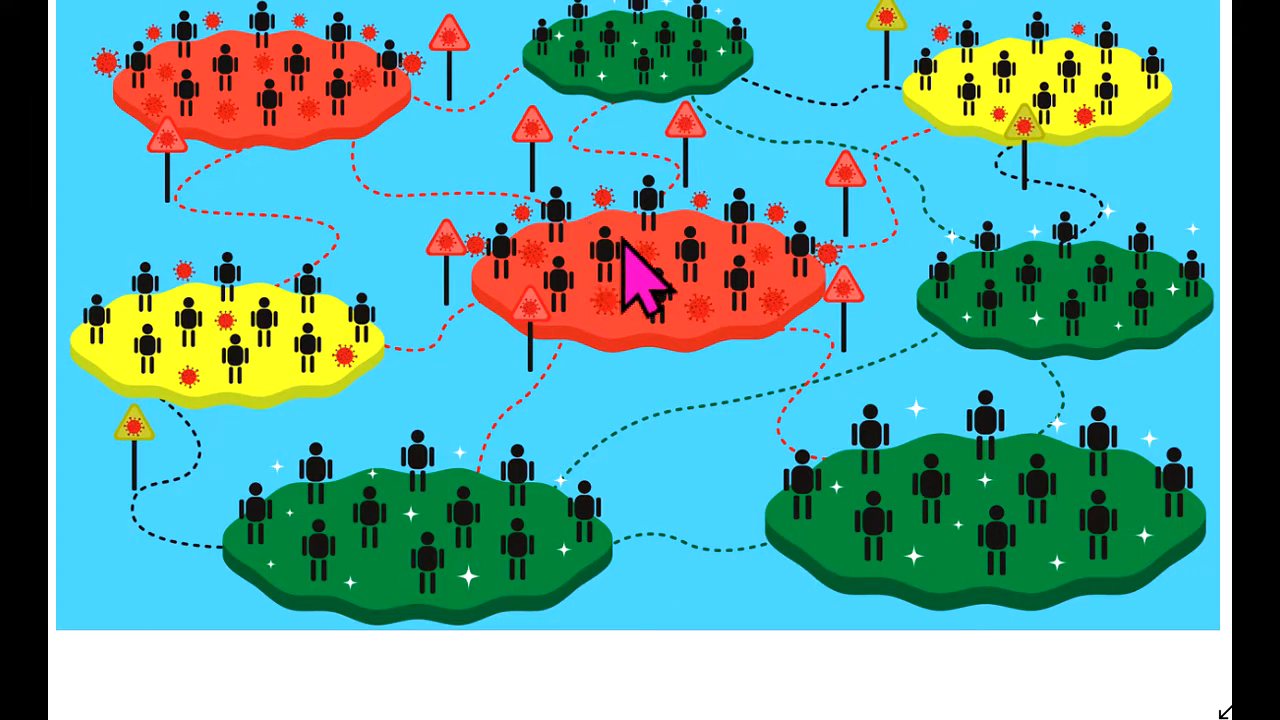
pyautogui.moveTo(580, 336)
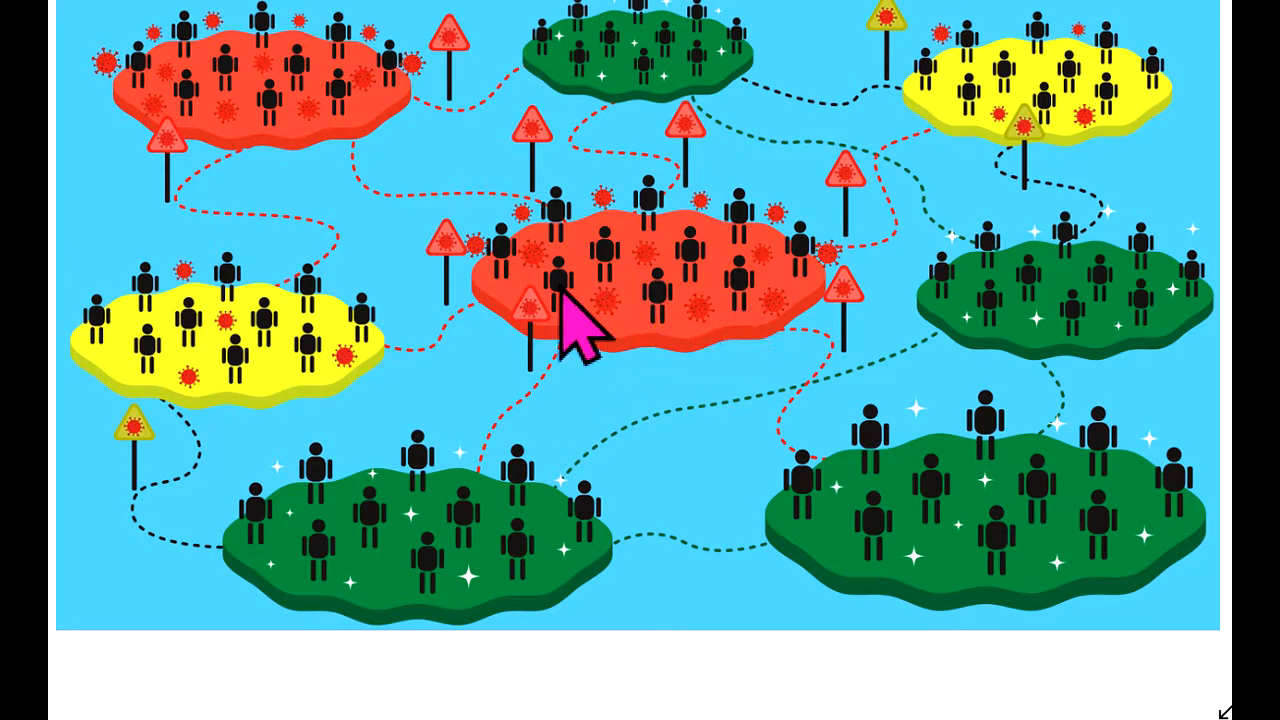
pyautogui.moveTo(650, 300)
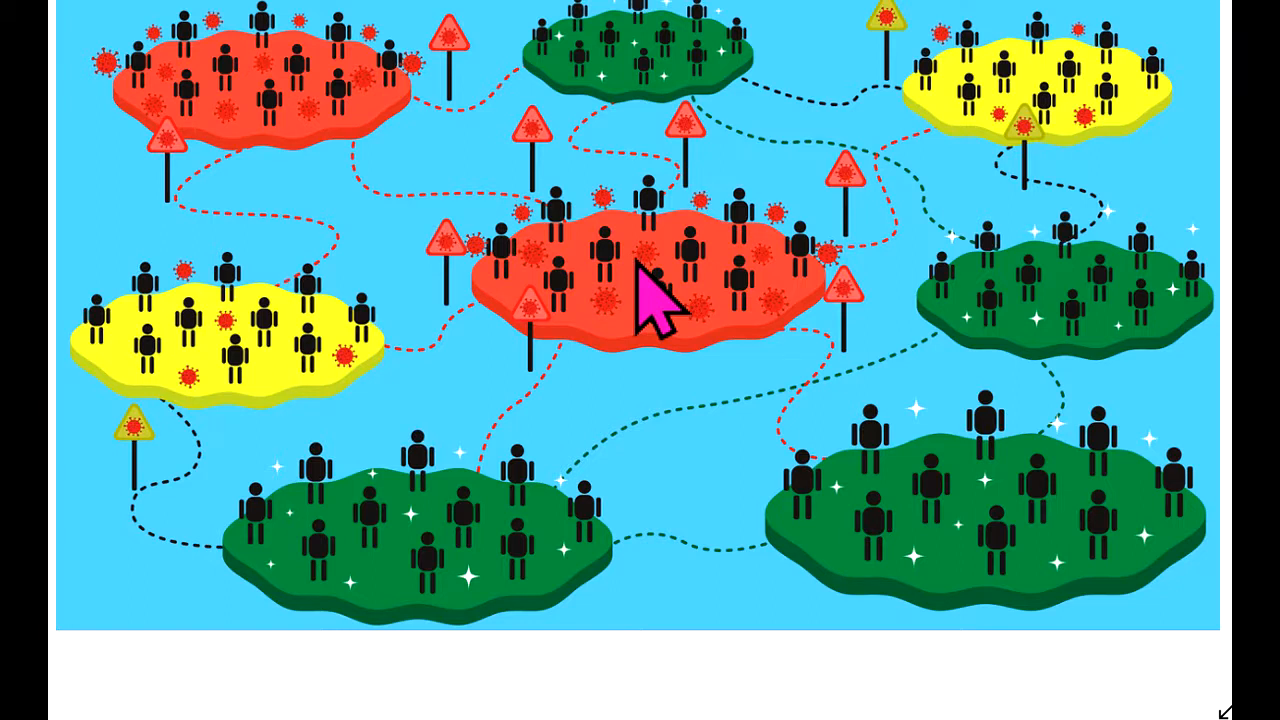
pyautogui.moveTo(544, 280)
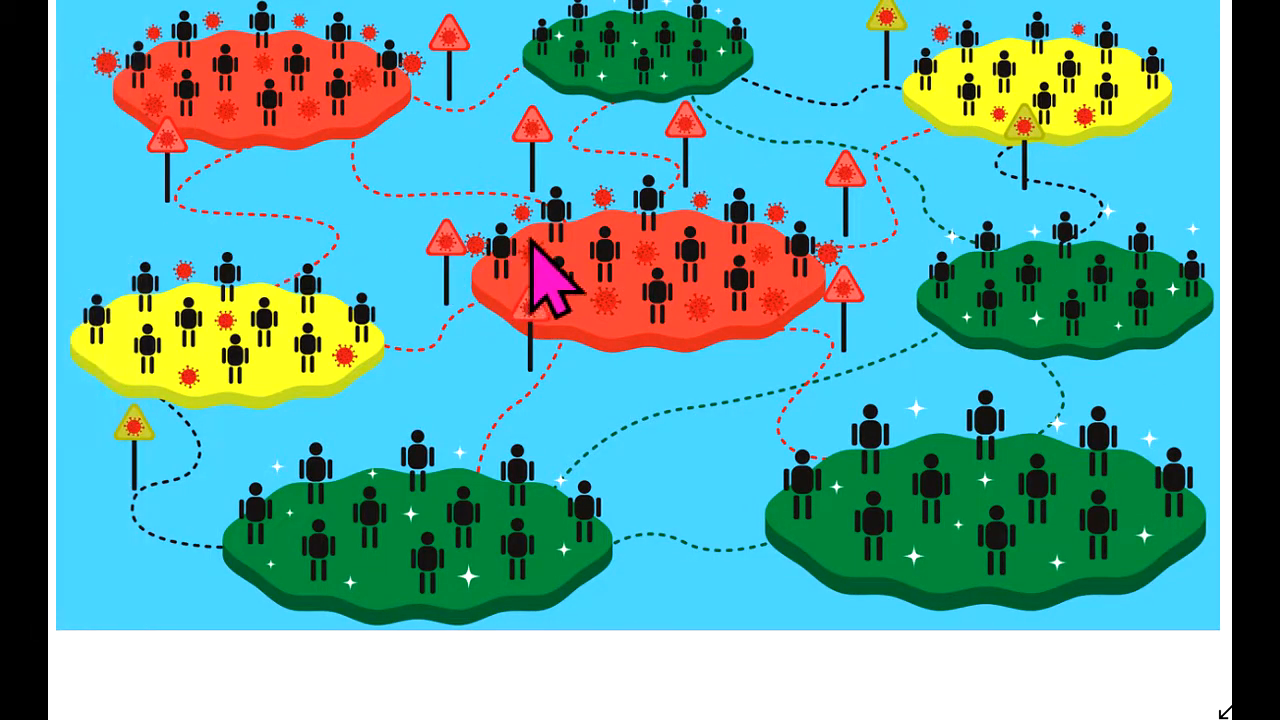
pyautogui.moveTo(690, 296)
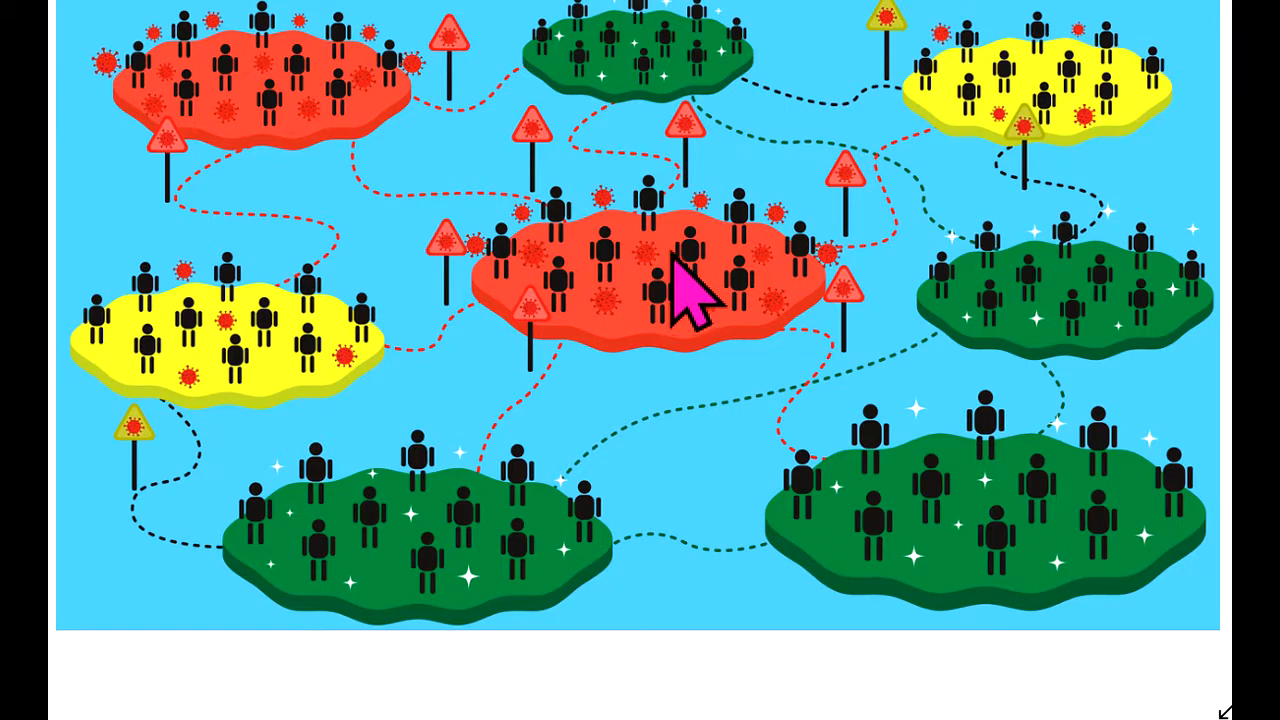
pyautogui.moveTo(620, 260)
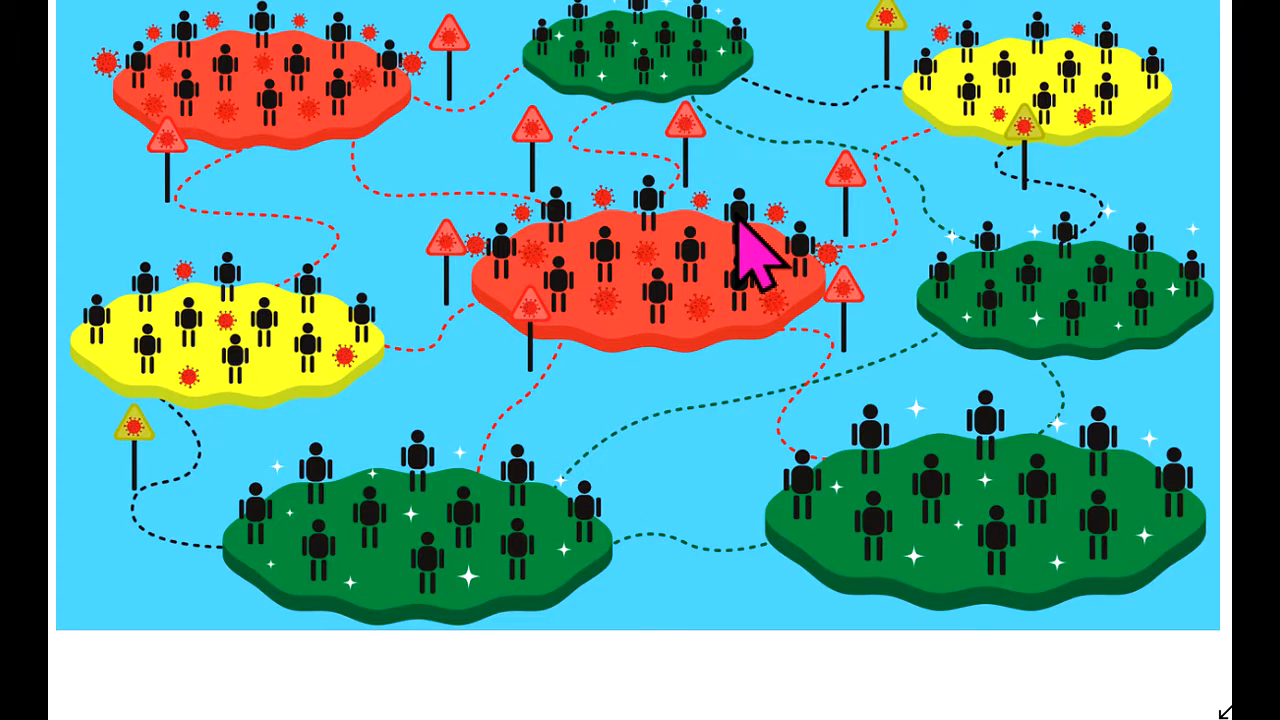
pyautogui.moveTo(650, 270)
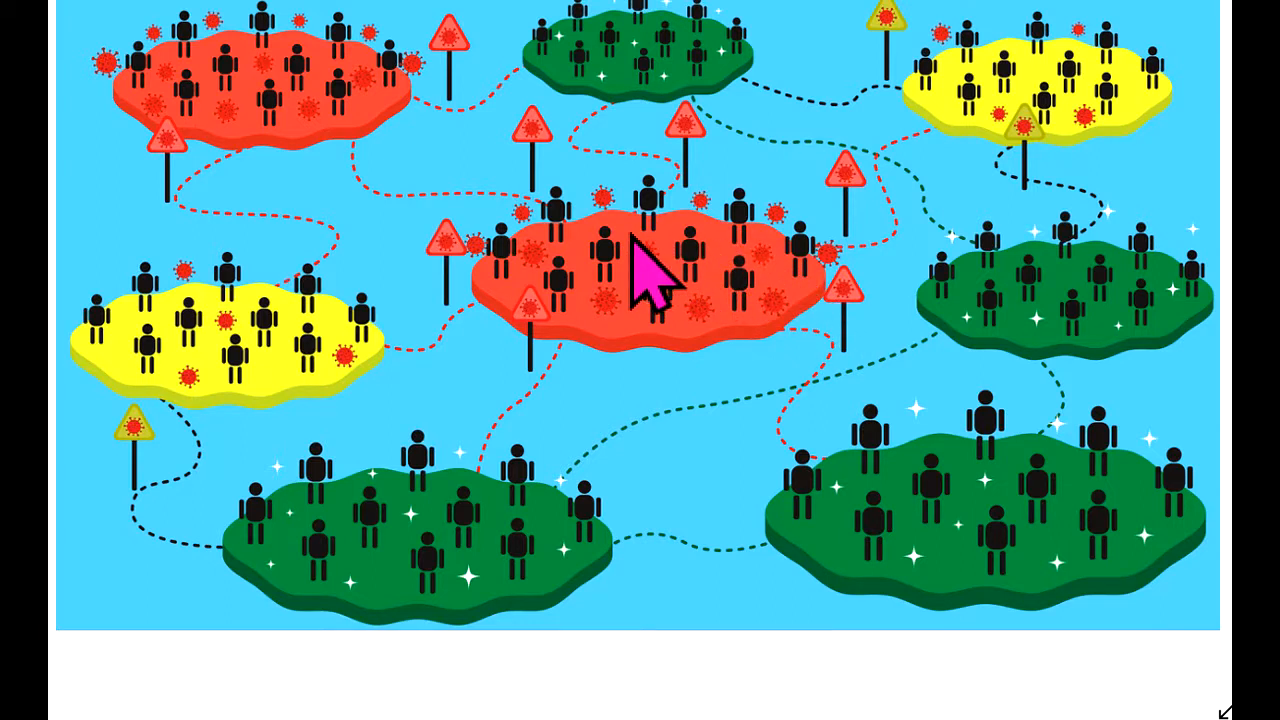
pyautogui.moveTo(630, 240)
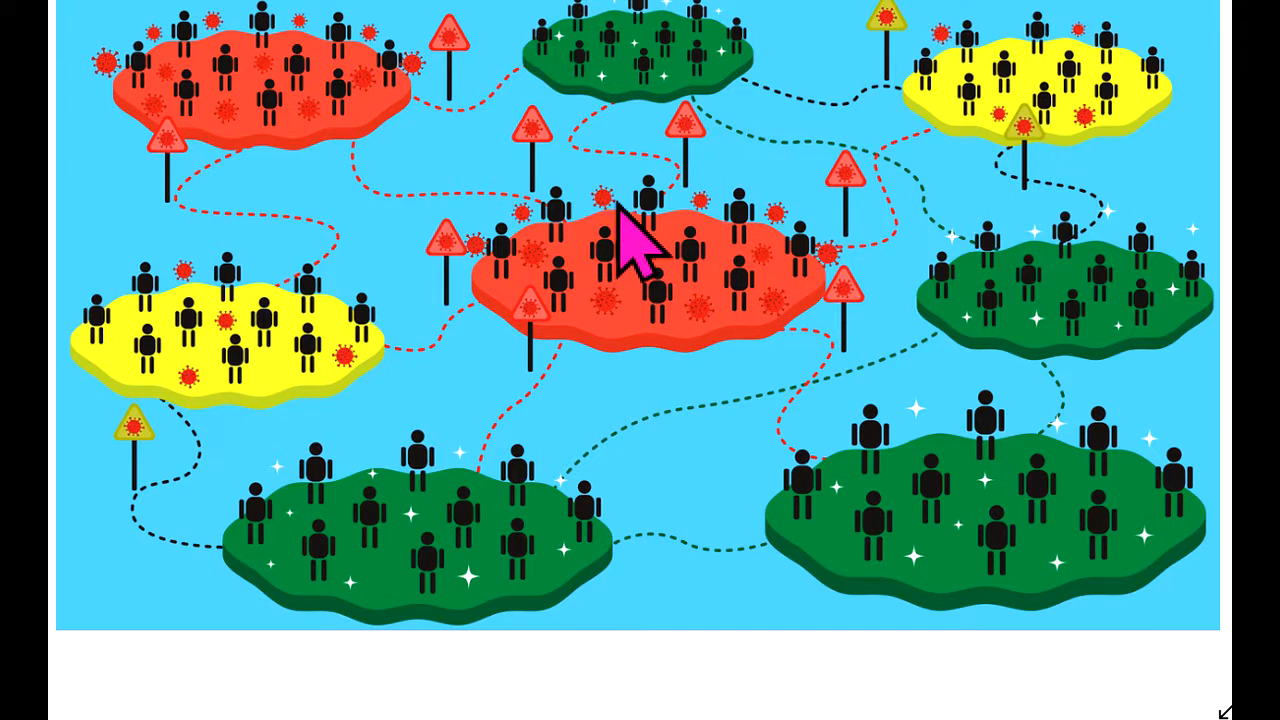
pyautogui.moveTo(690, 244)
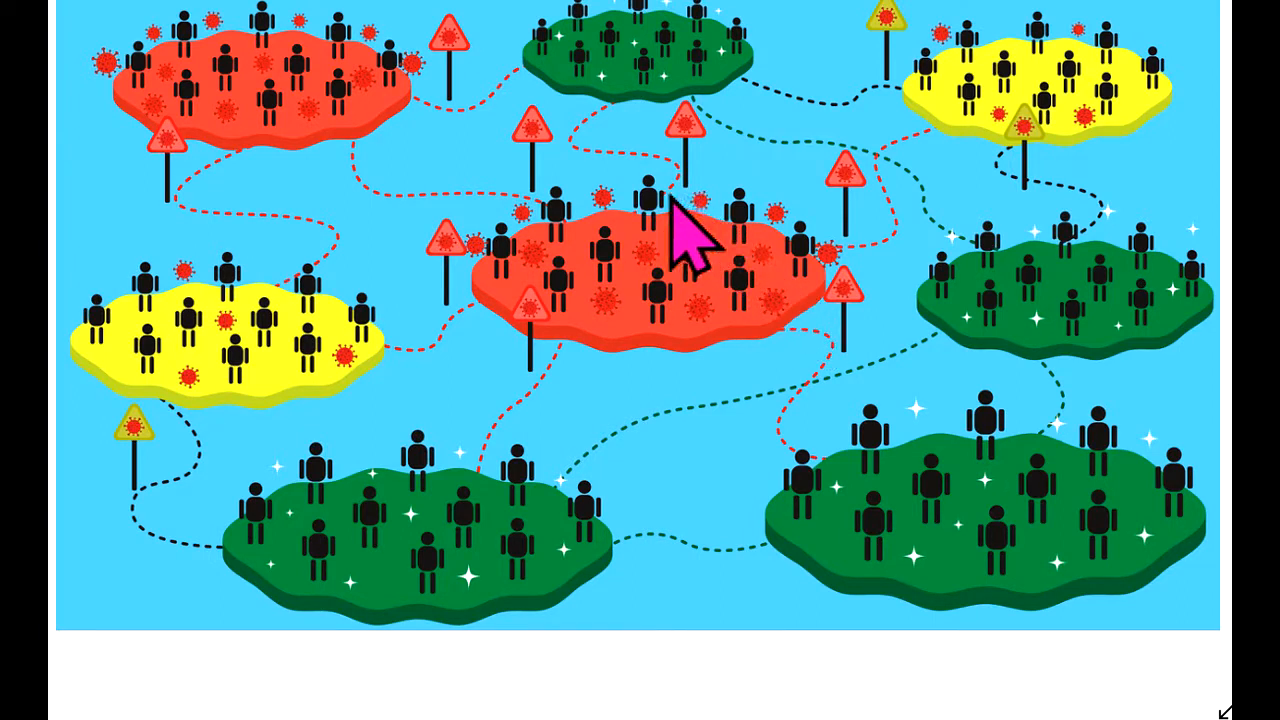
pyautogui.moveTo(710, 330)
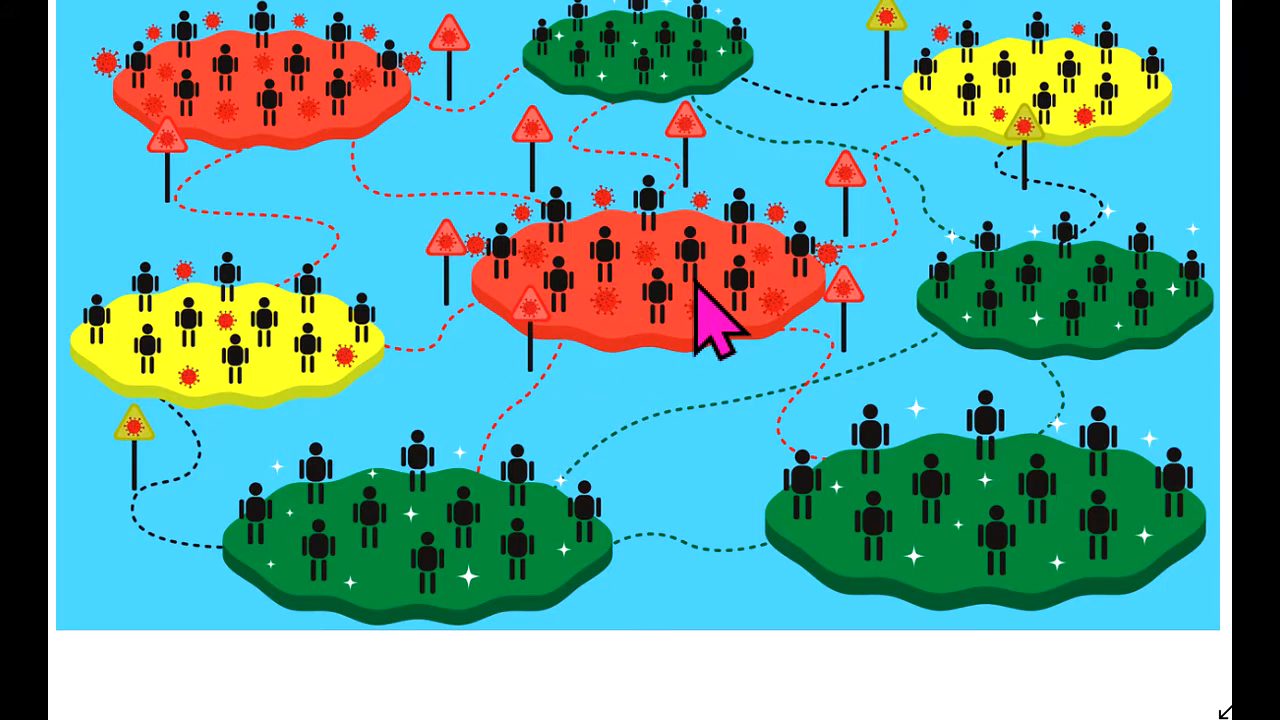
pyautogui.moveTo(630, 290)
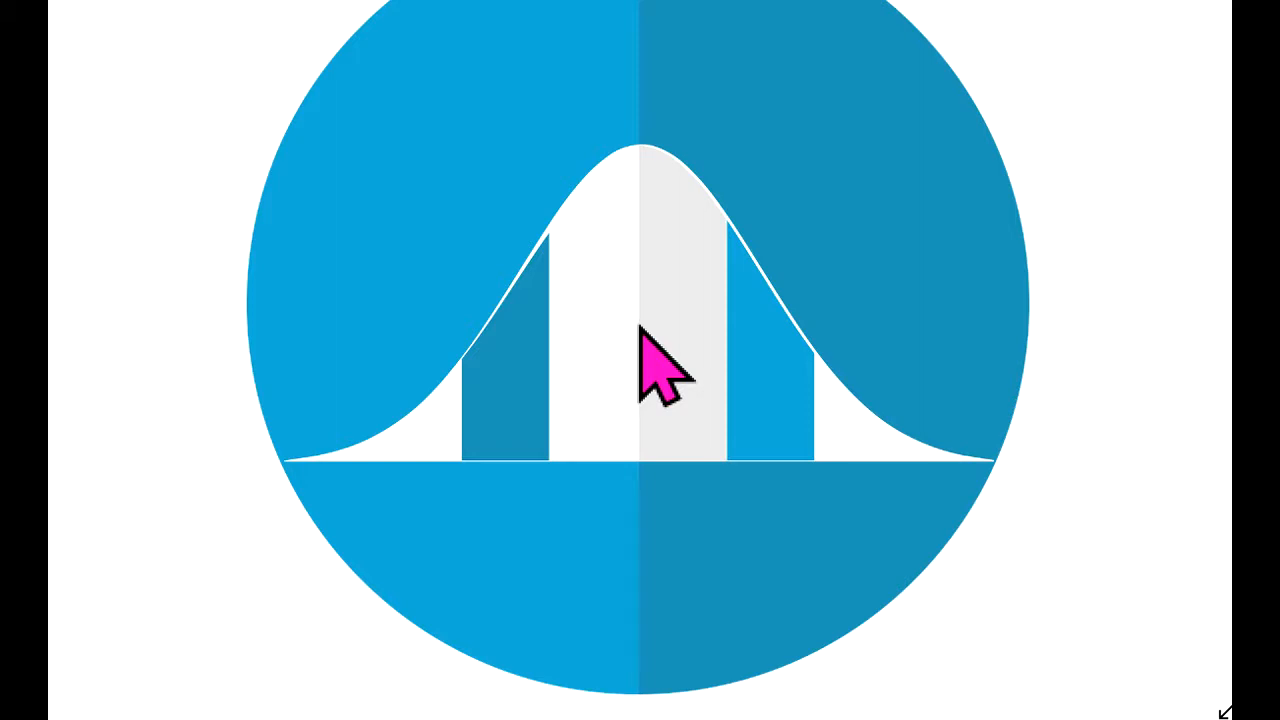
pyautogui.moveTo(616, 450)
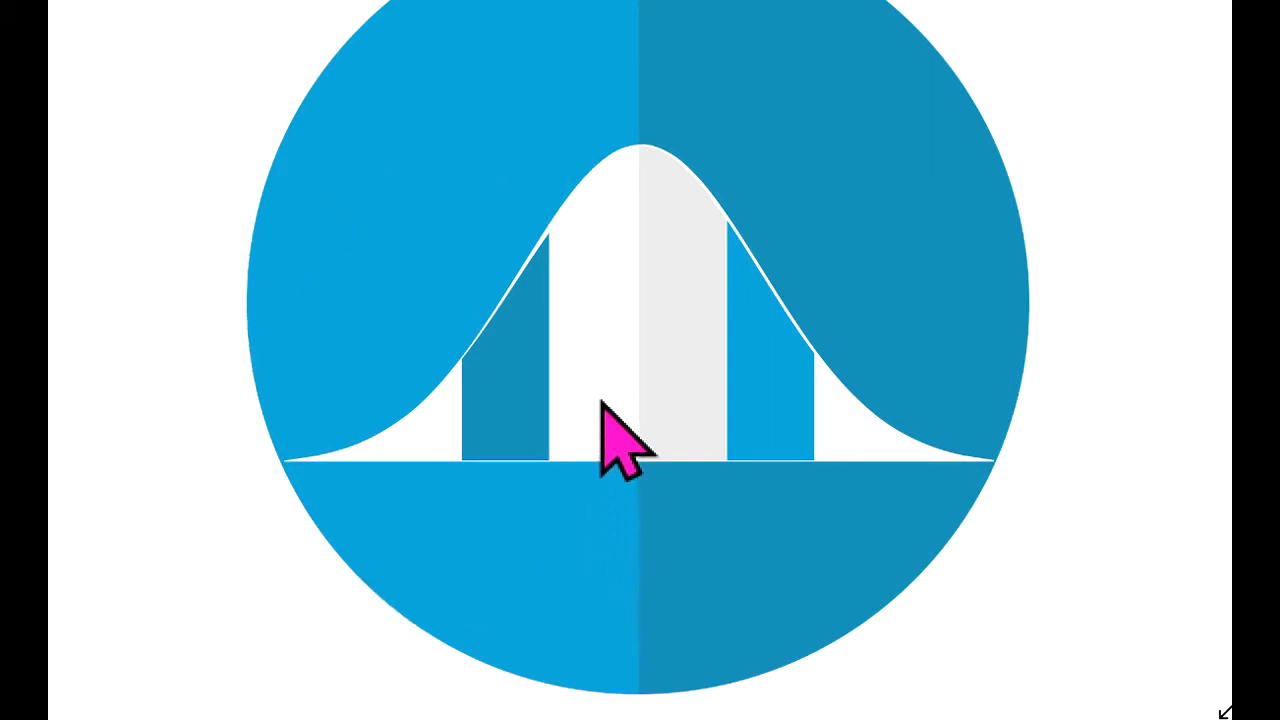
pyautogui.moveTo(640, 530)
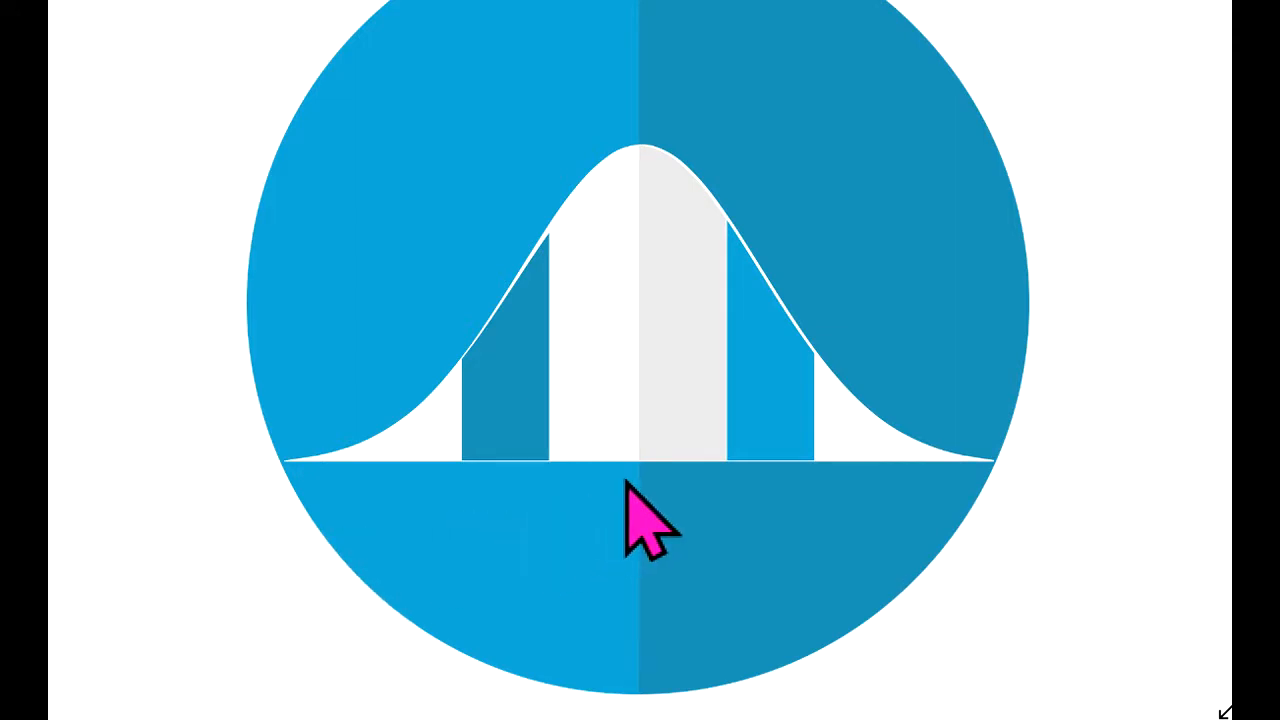
pyautogui.moveTo(596, 440)
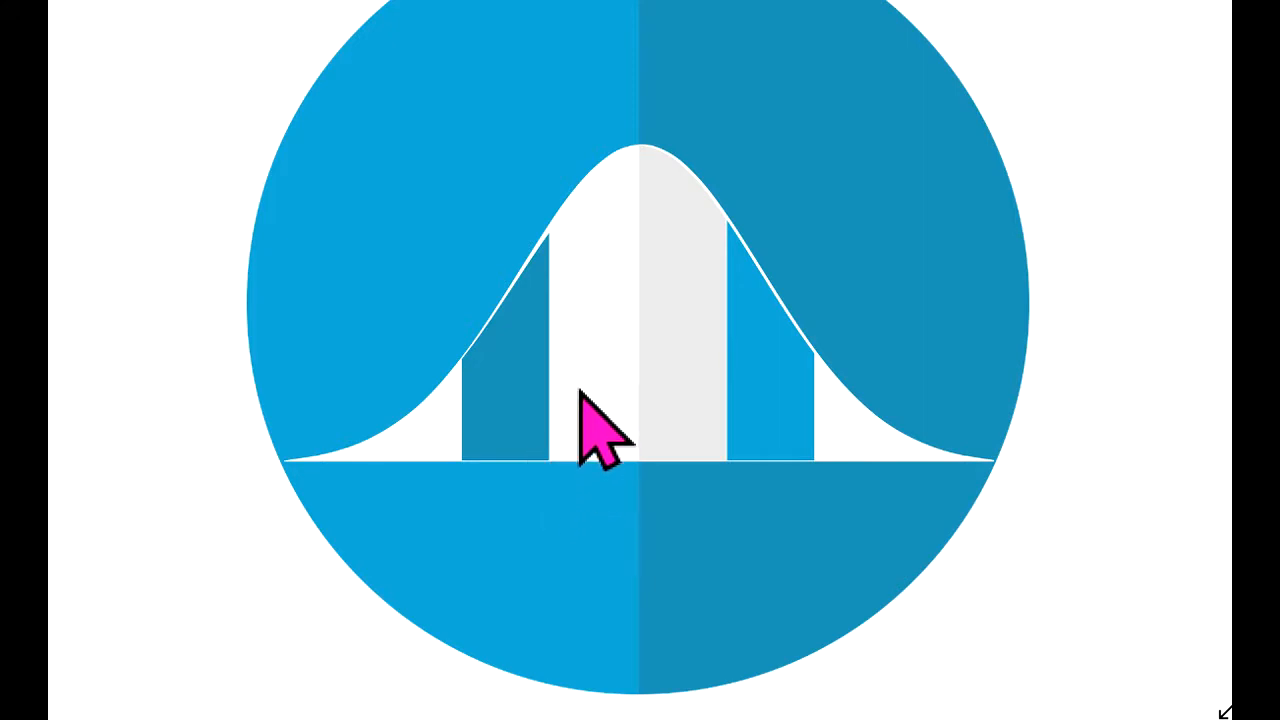
pyautogui.moveTo(664, 390)
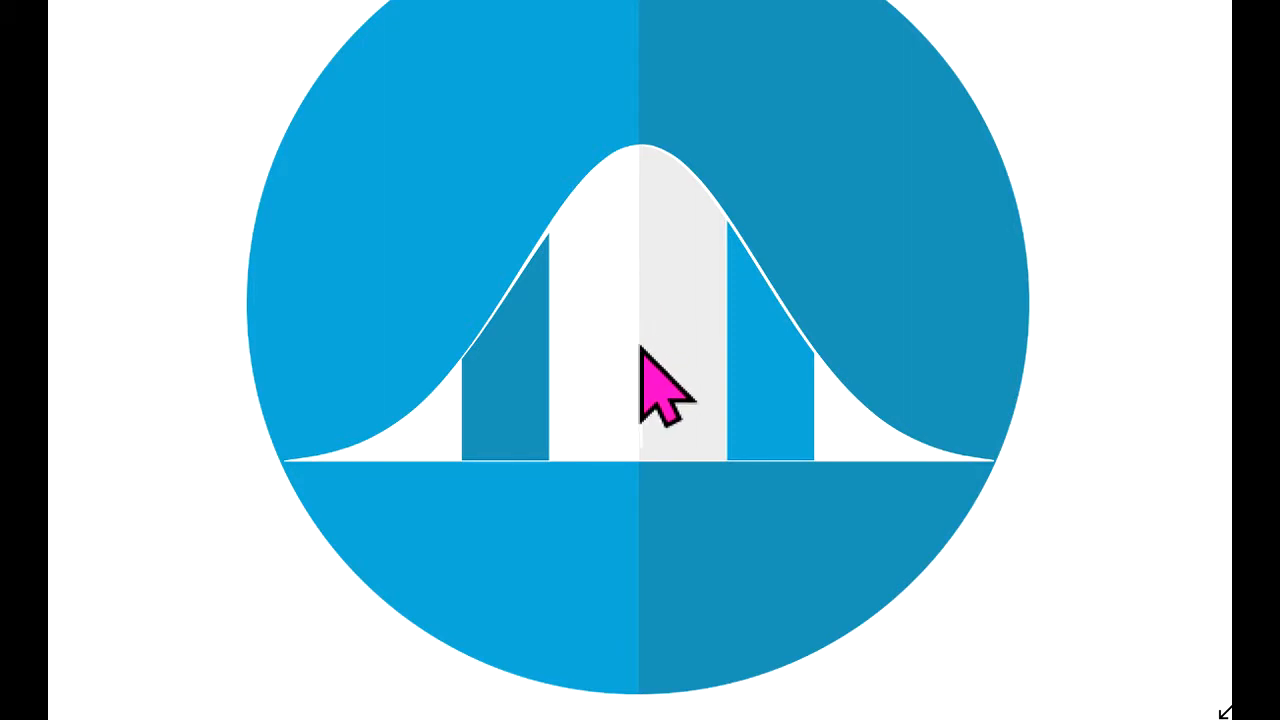
pyautogui.moveTo(836, 396)
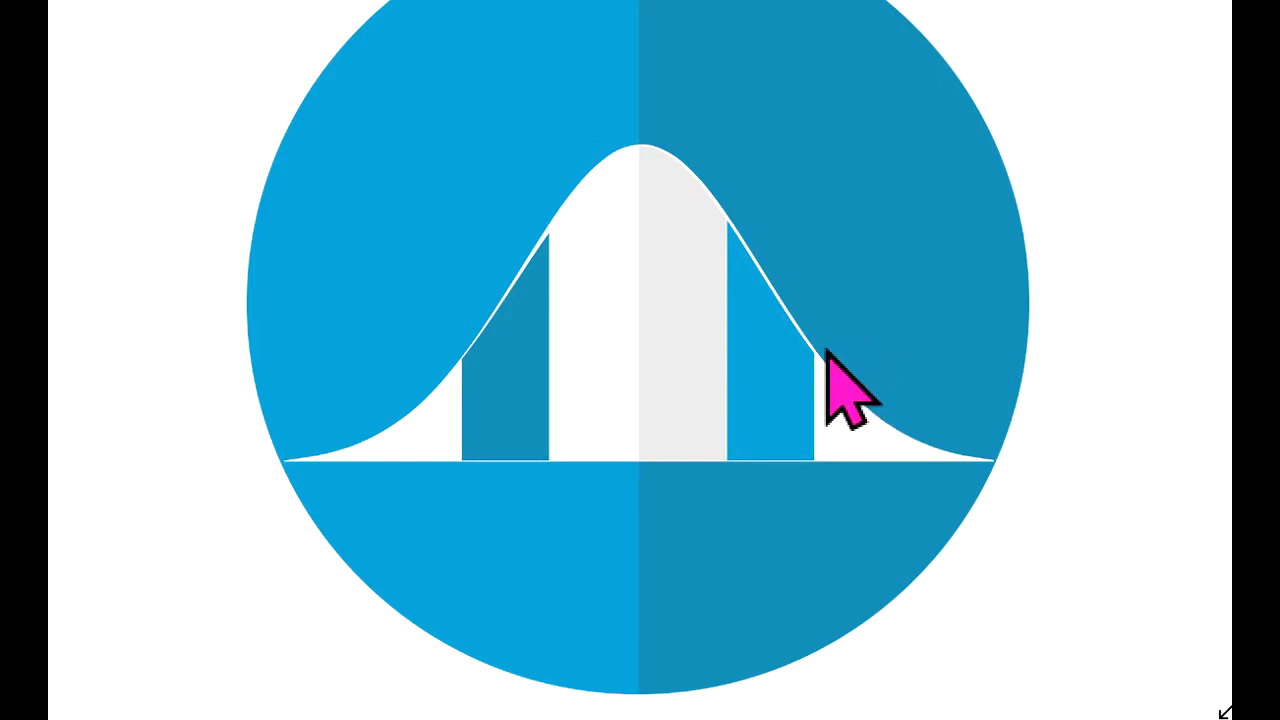
pyautogui.moveTo(600, 370)
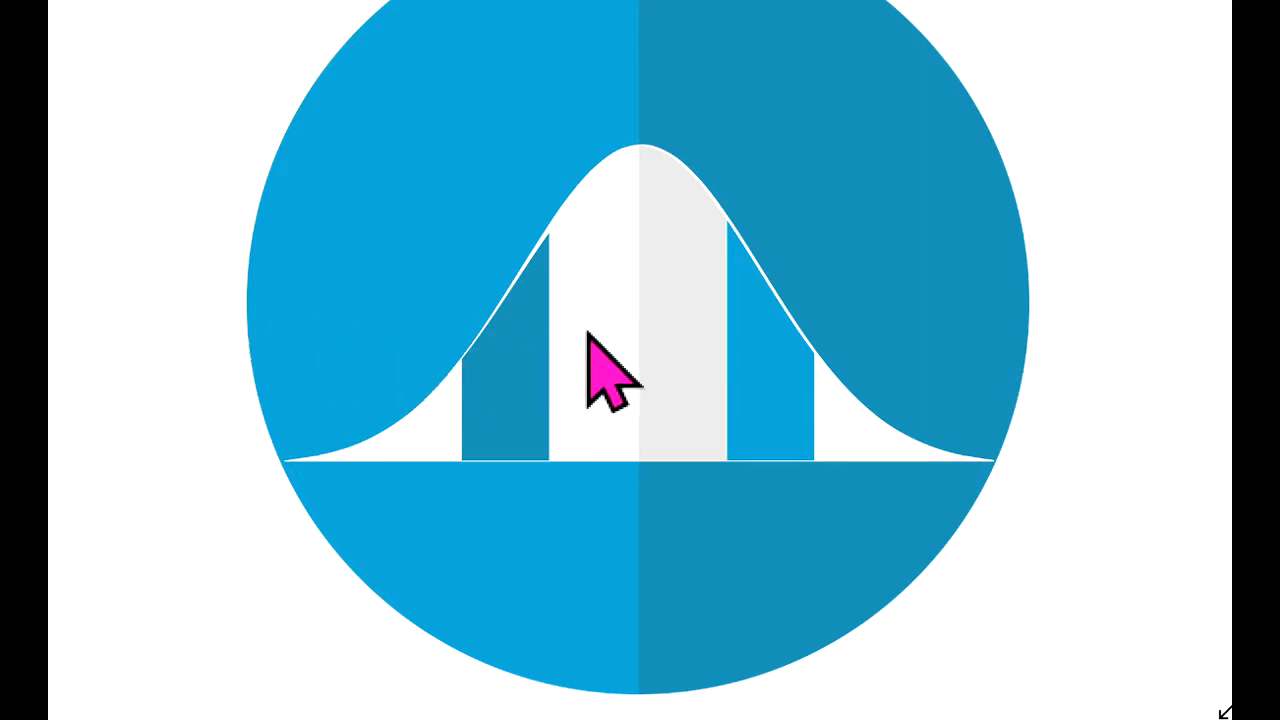